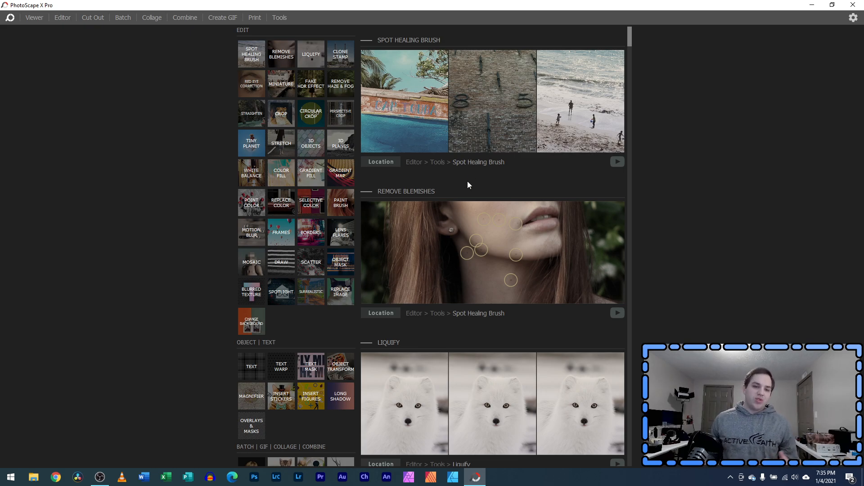
# Play the Straighten demo in the feature guide, then switch to the Viewer to browse the Desktop folder.
pyautogui.scroll(-3)
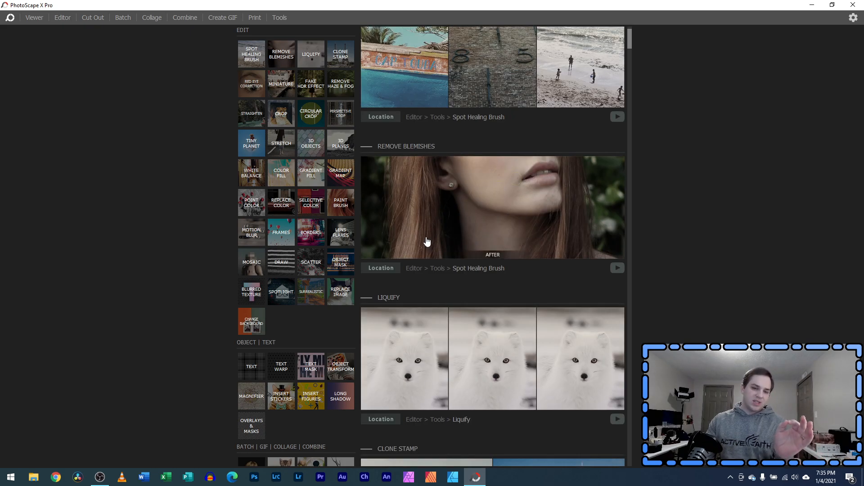
pyautogui.scroll(-3)
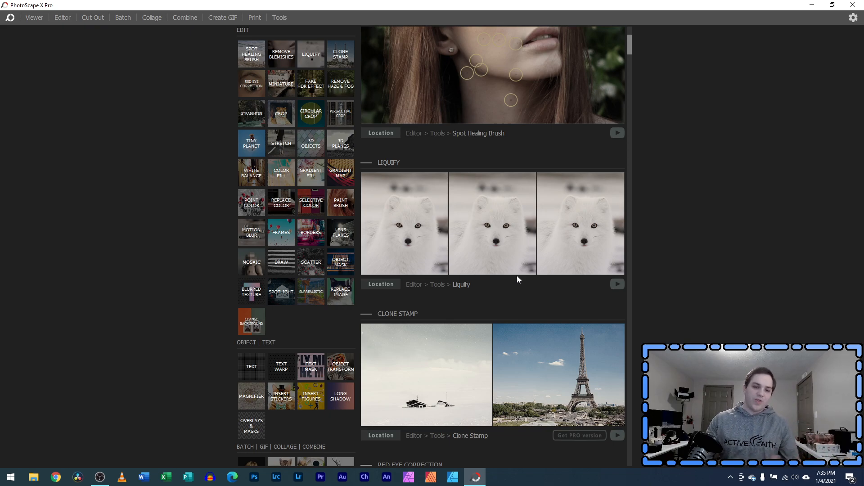
pyautogui.scroll(-3)
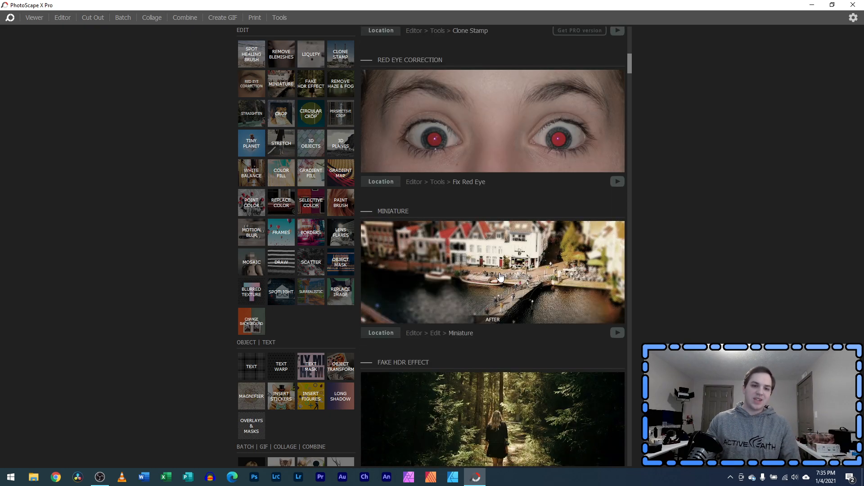
pyautogui.scroll(-3)
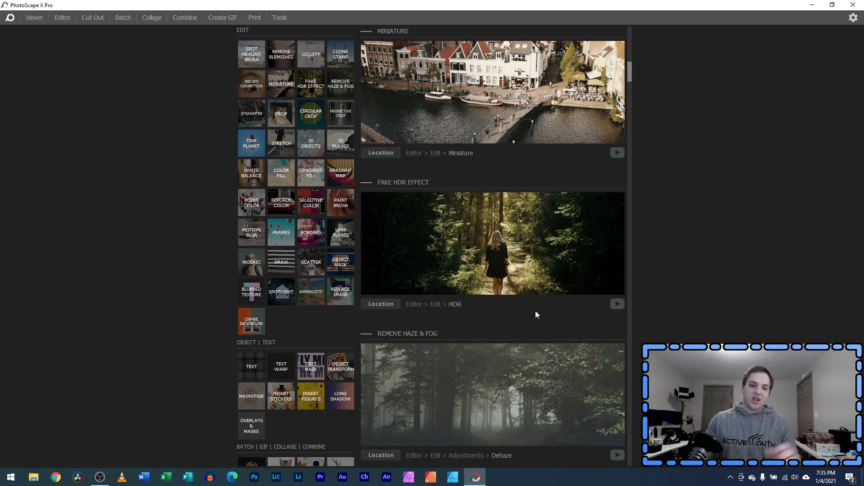
pyautogui.scroll(-3)
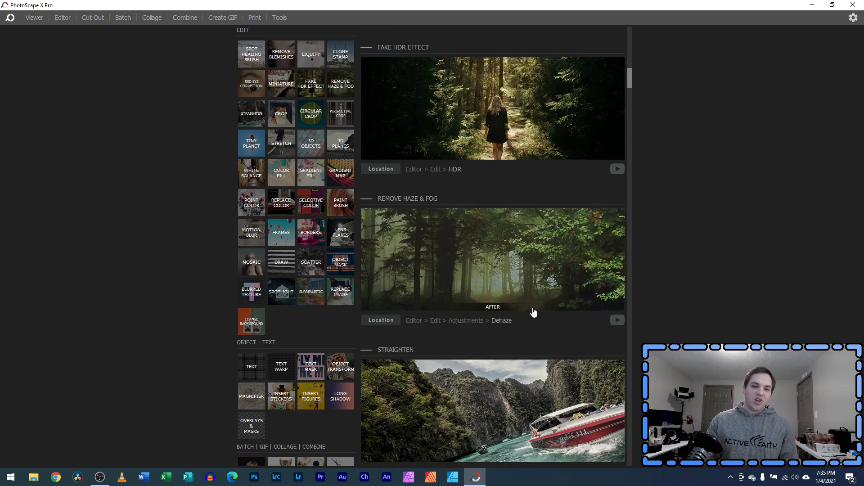
pyautogui.scroll(-3)
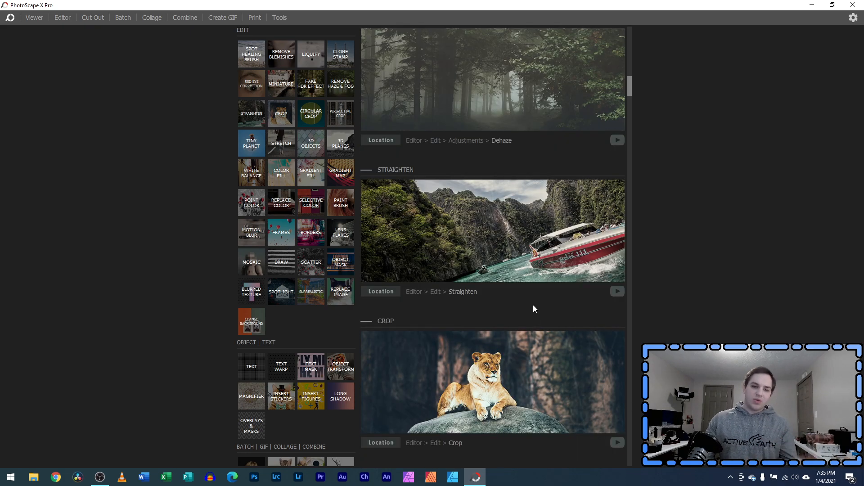
pyautogui.moveTo(537, 301)
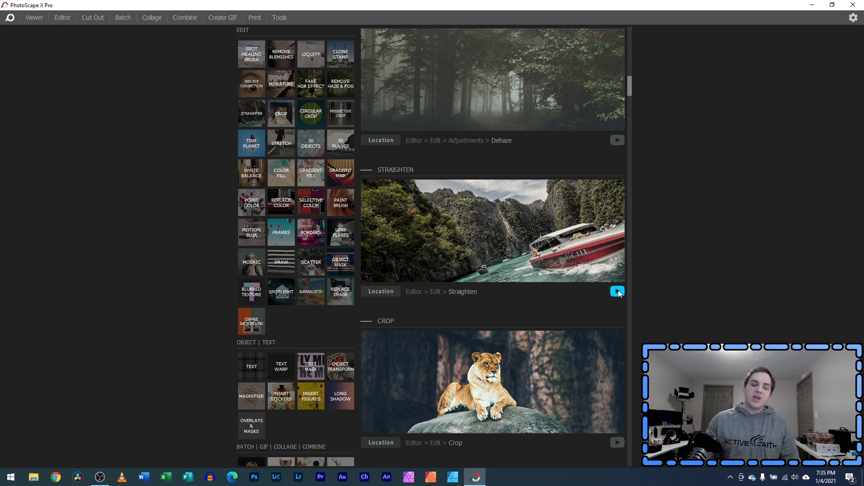
pyautogui.click(617, 291)
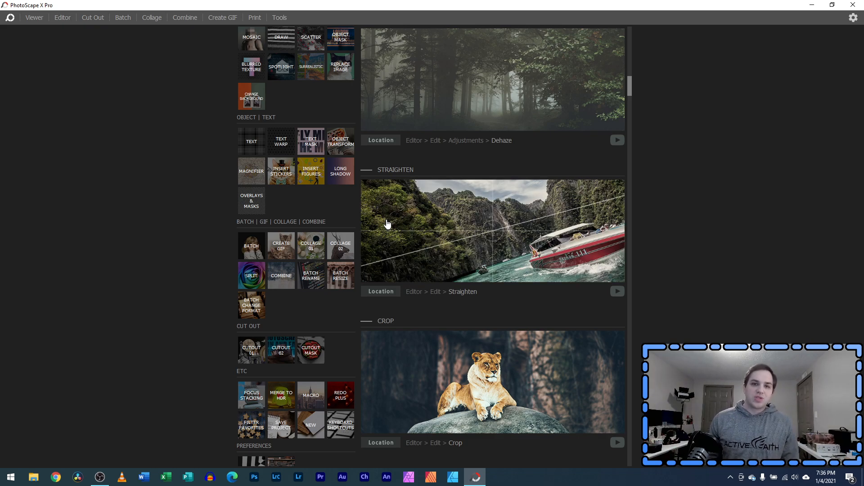
pyautogui.click(33, 17)
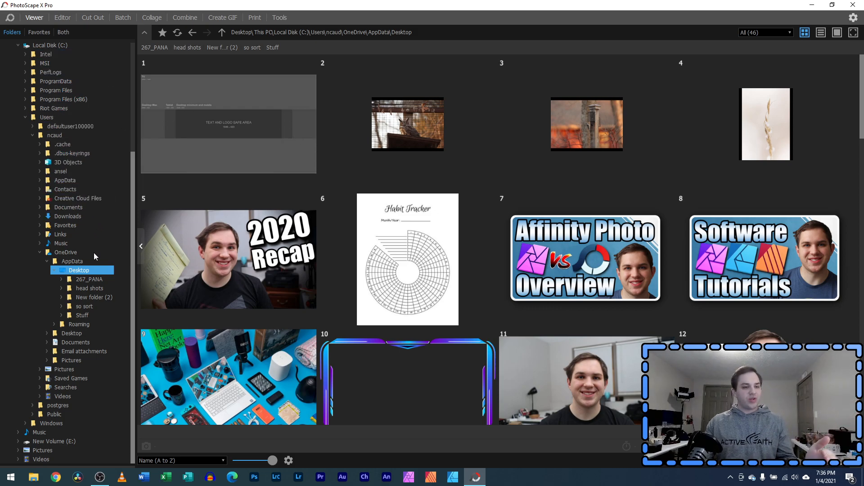
# Show the Favorites folder list, the 2020 recap image's context menu, and the All (46) file filter choices.
pyautogui.click(38, 32)
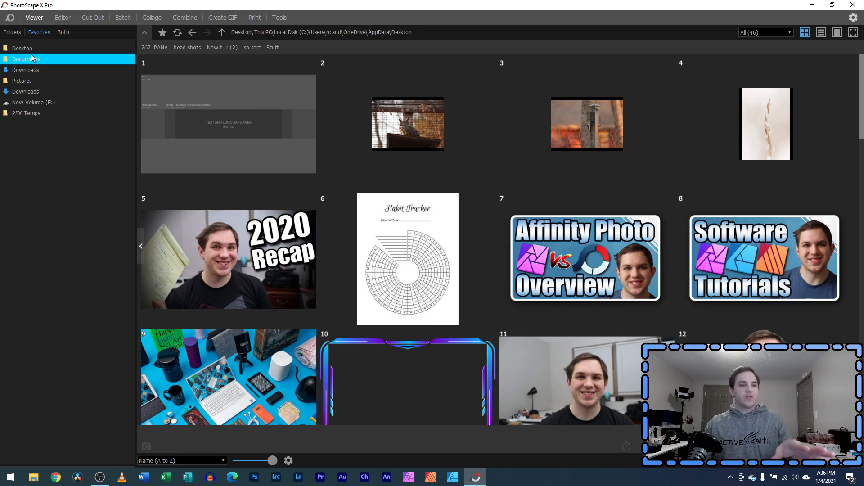
pyautogui.click(26, 113)
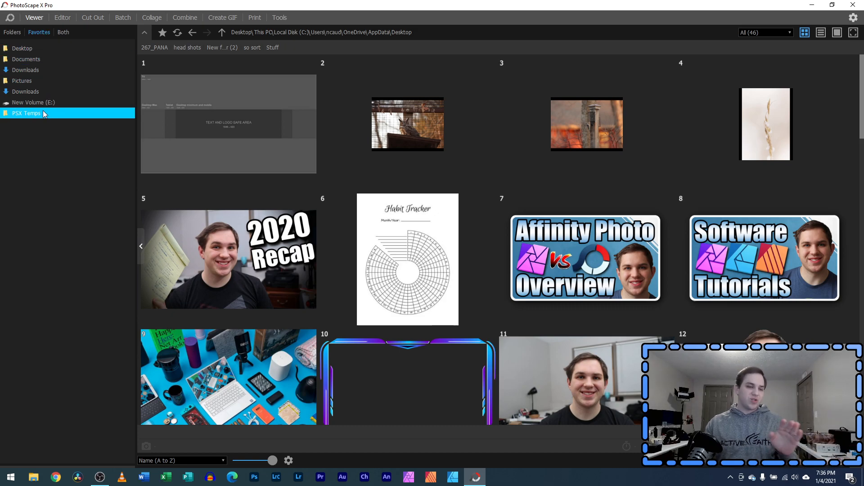
pyautogui.scroll(-3)
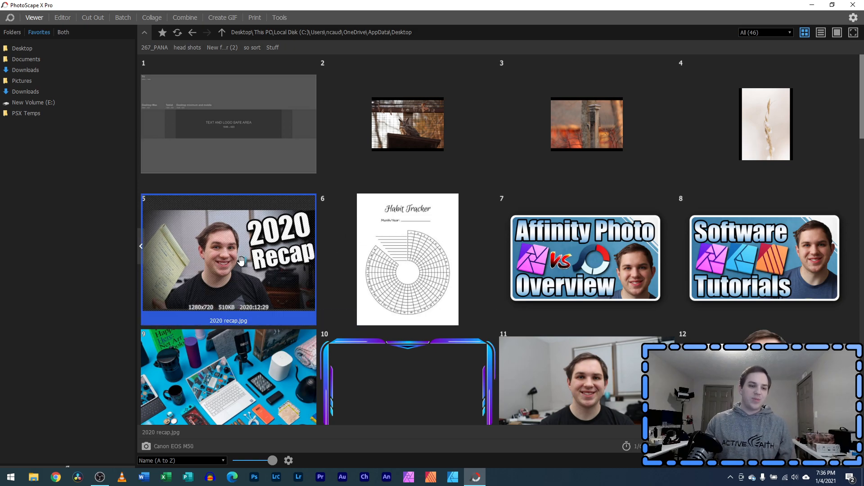
pyautogui.moveTo(238, 261)
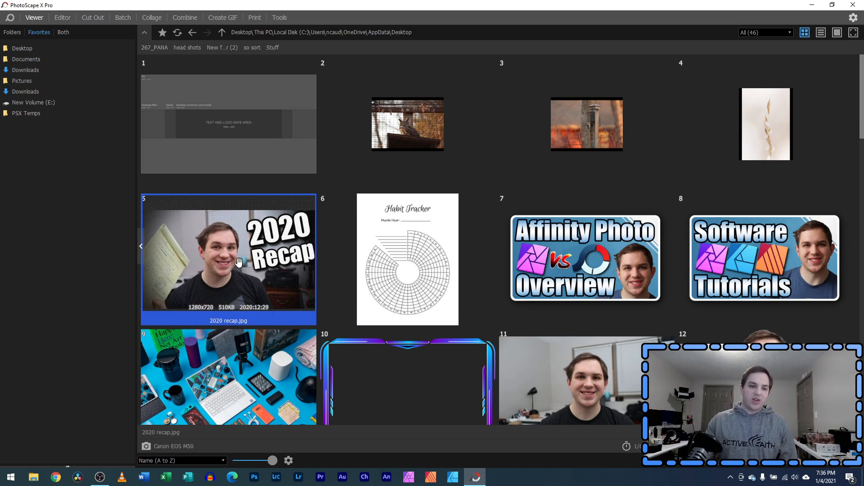
pyautogui.rightClick(228, 259)
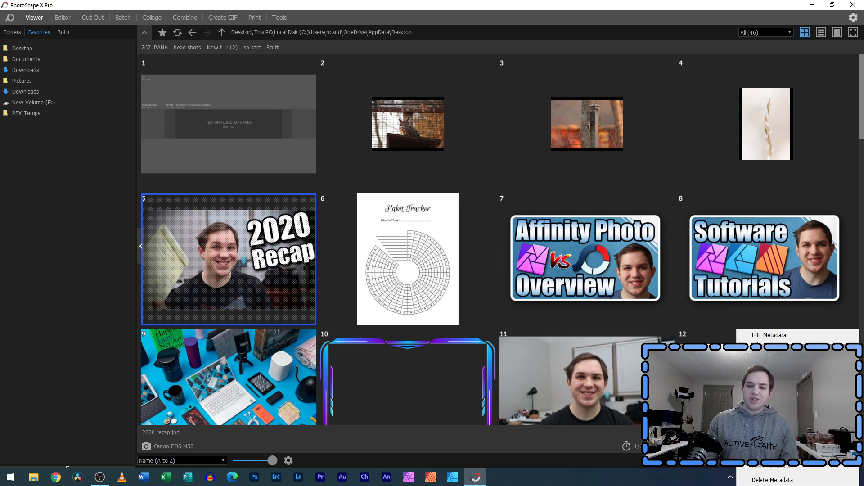
pyautogui.click(765, 33)
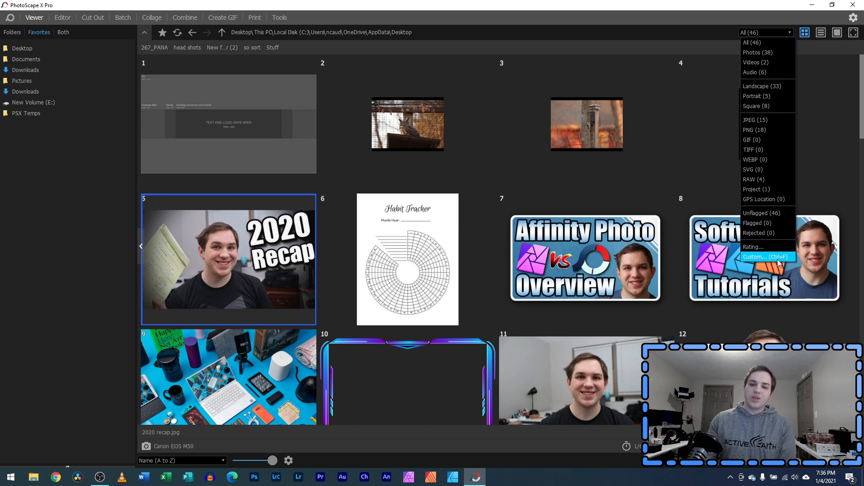
# Review the Custom filter dialog without changes, then switch to the Editor with the desk photo.
pyautogui.click(765, 256)
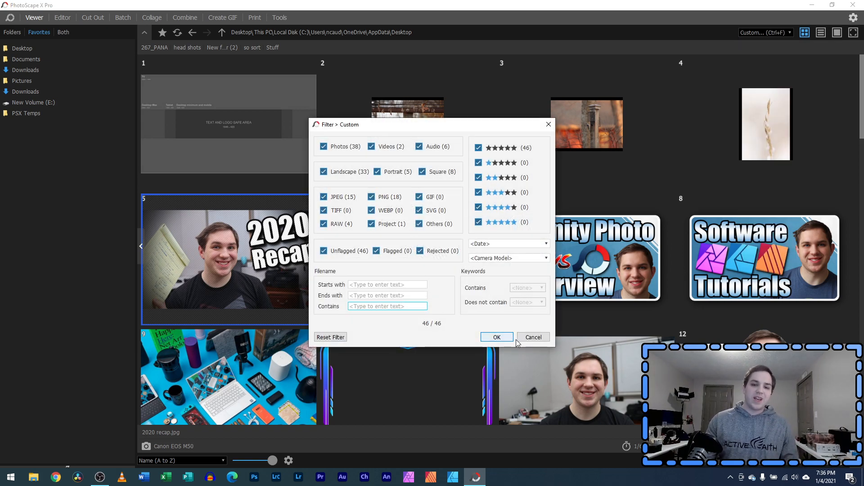
pyautogui.click(496, 337)
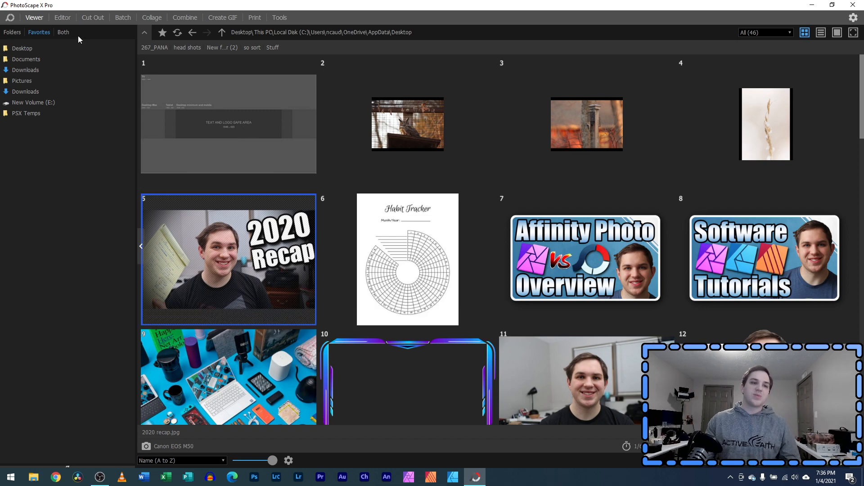
pyautogui.click(62, 17)
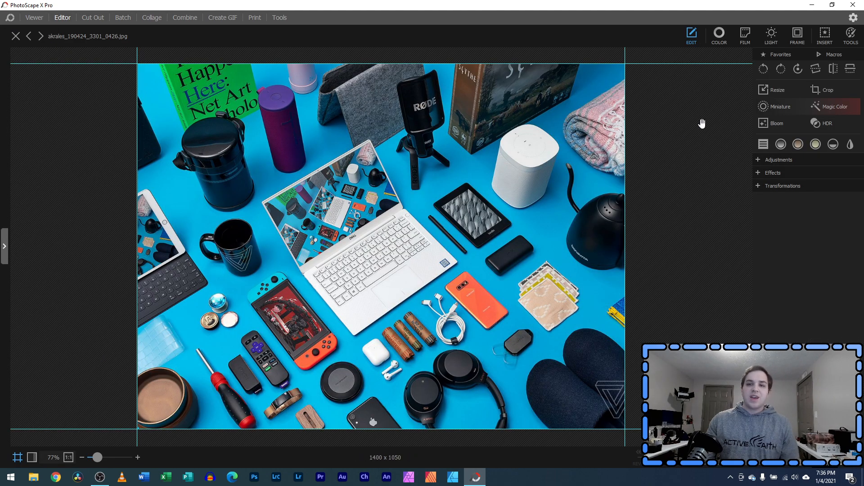
# Try a 1 x 1 square crop and undo it, then cancel Magic Color, keeping the photo at 1400 x 1050.
pyautogui.click(825, 90)
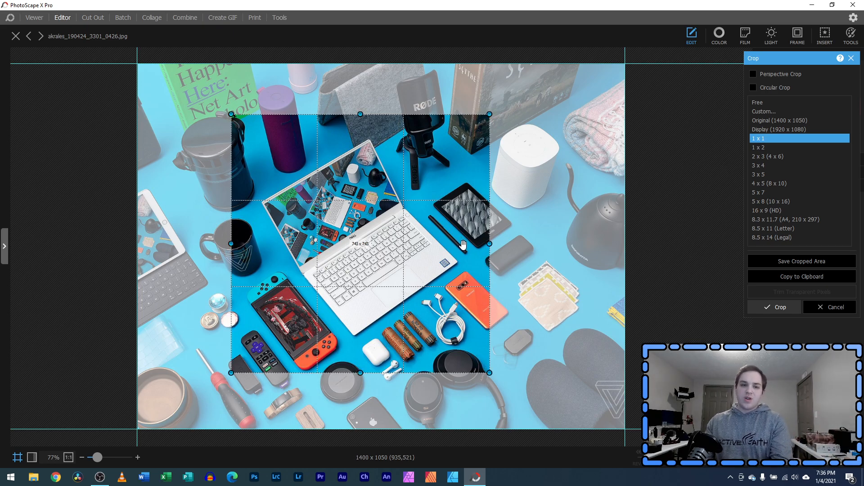
pyautogui.click(780, 307)
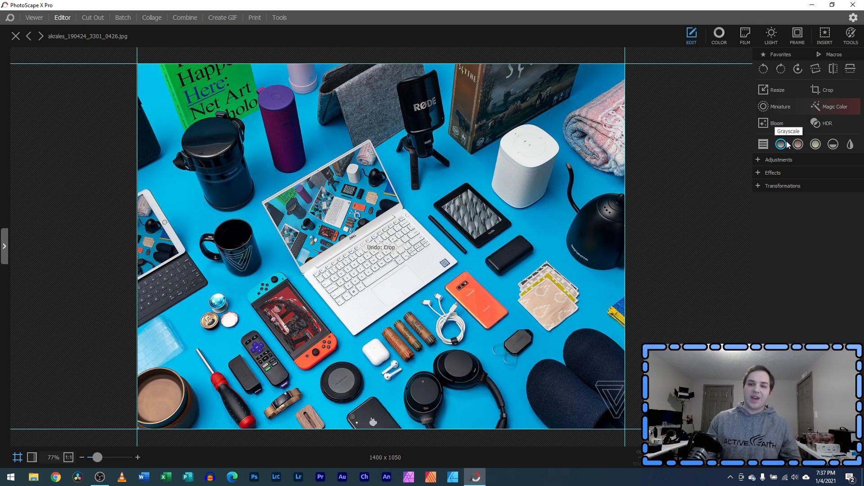
pyautogui.click(835, 107)
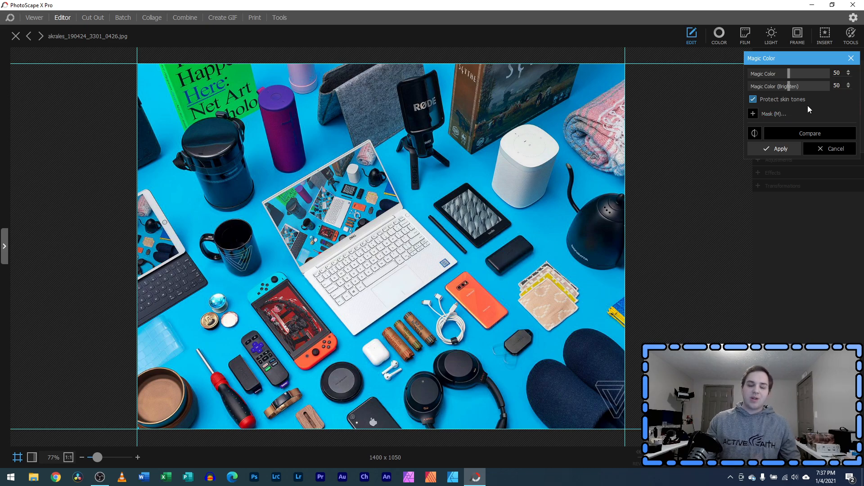
pyautogui.click(772, 34)
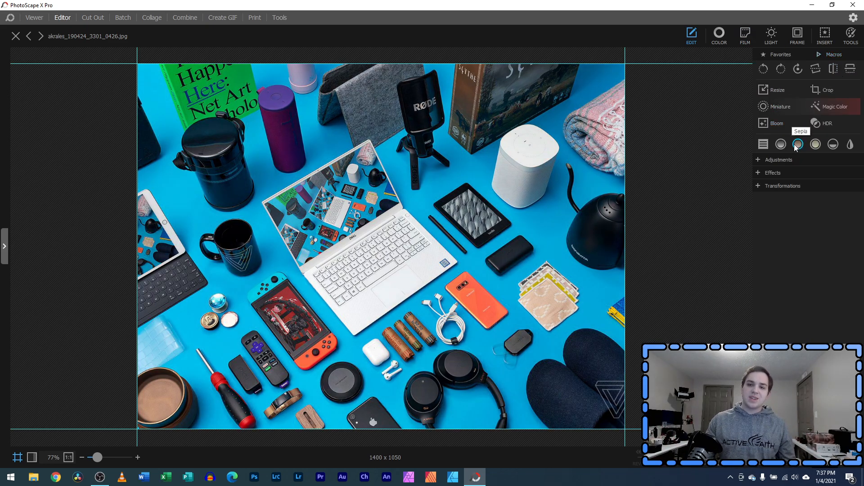
# Expand Adjustments and show the Color sliders, all at zero with temperature 6500.
pyautogui.click(779, 160)
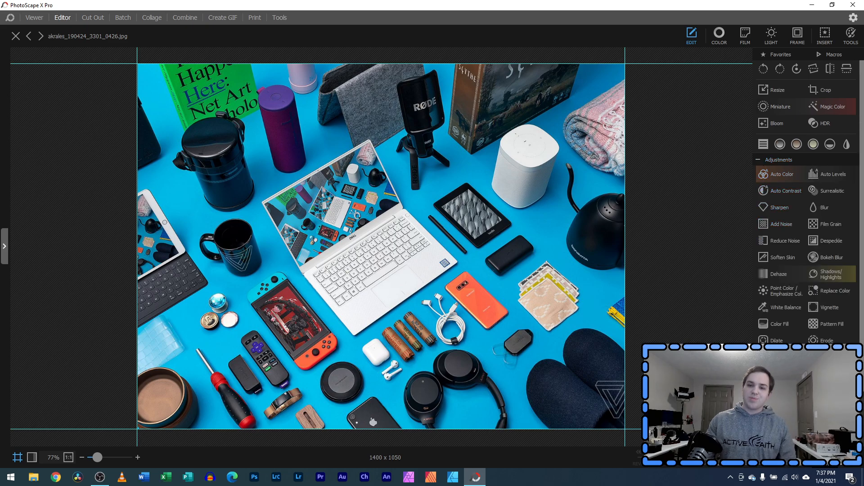
pyautogui.click(718, 35)
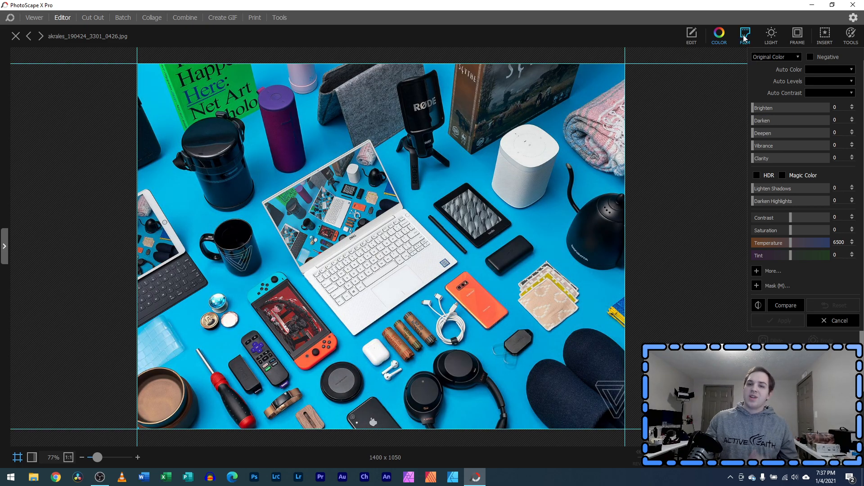
# Preview the Film filter looks on the desk photo, then switch to the Light Leaks presets.
pyautogui.click(744, 34)
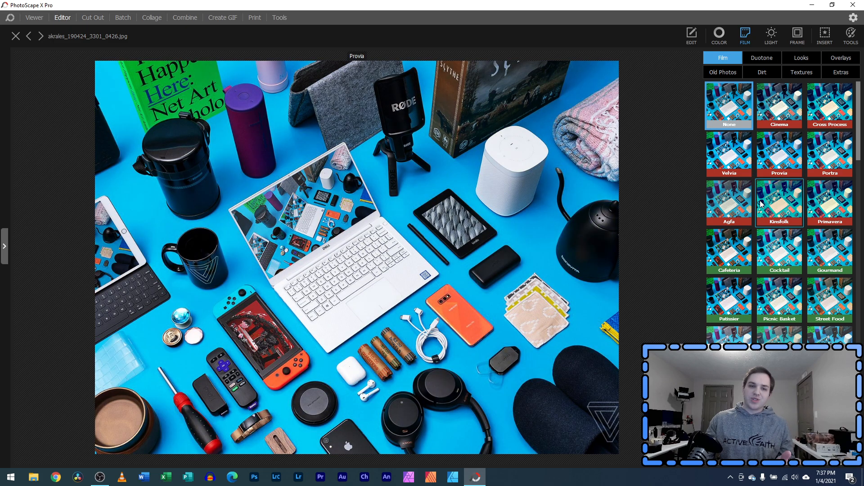
pyautogui.click(829, 252)
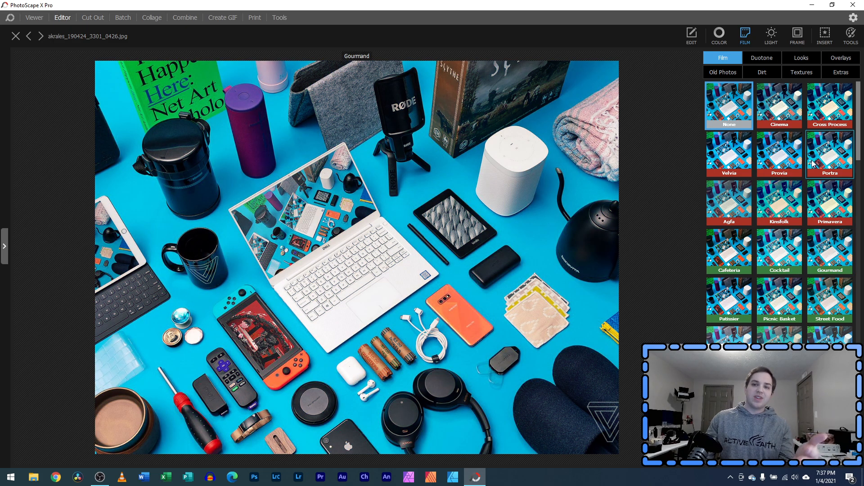
pyautogui.click(772, 34)
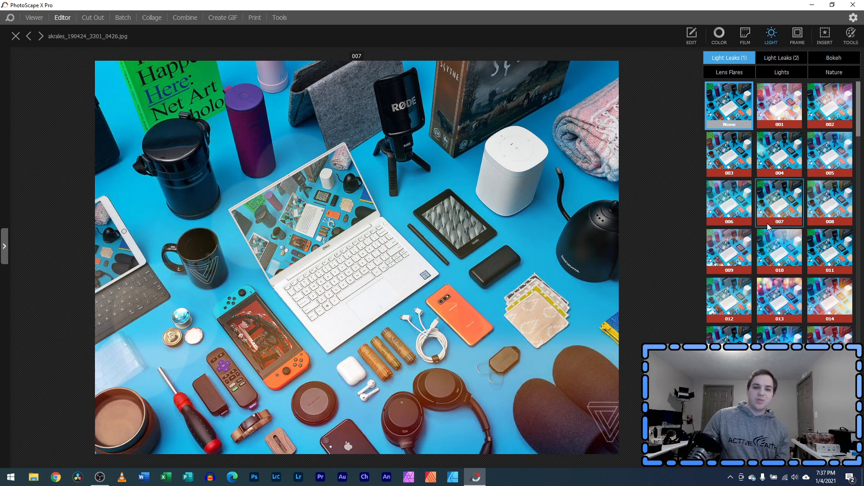
pyautogui.moveTo(789, 193)
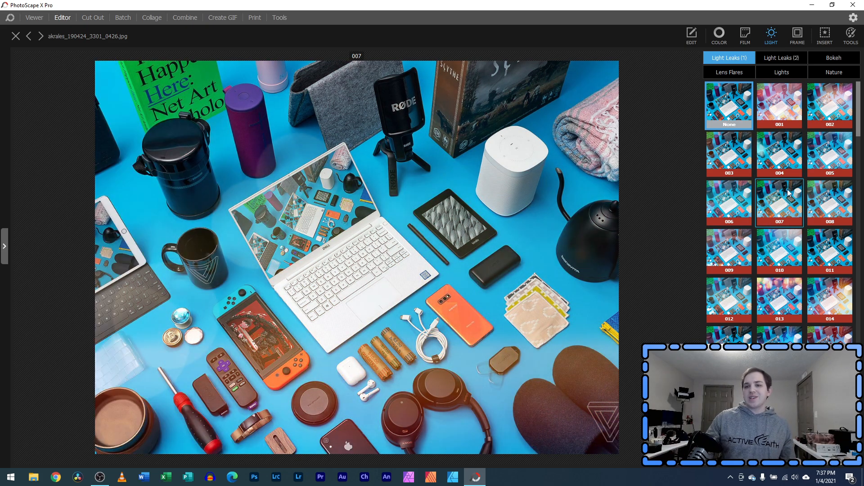
# Preview Frames, Borders and the circle Shape on the photo without applying any.
pyautogui.click(797, 35)
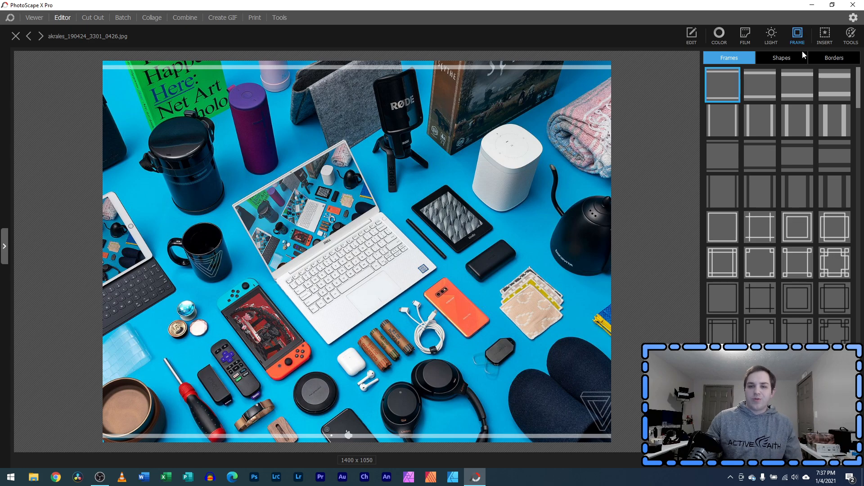
pyautogui.click(833, 58)
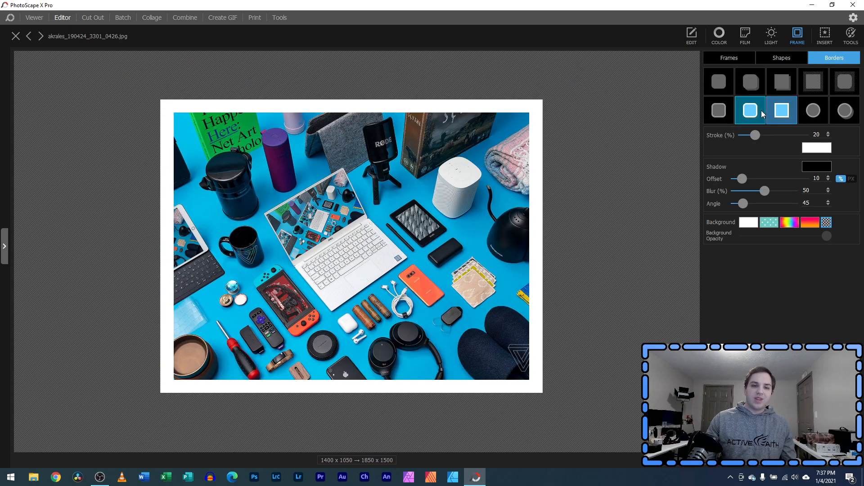
pyautogui.click(782, 58)
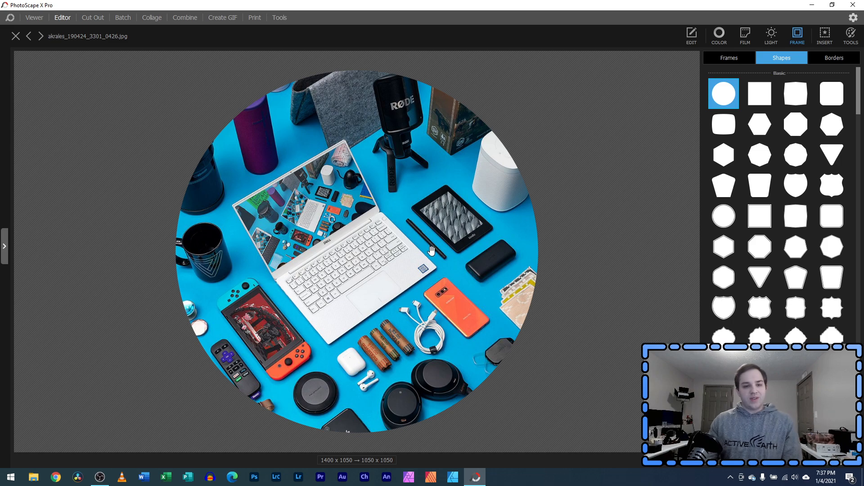
pyautogui.moveTo(416, 180)
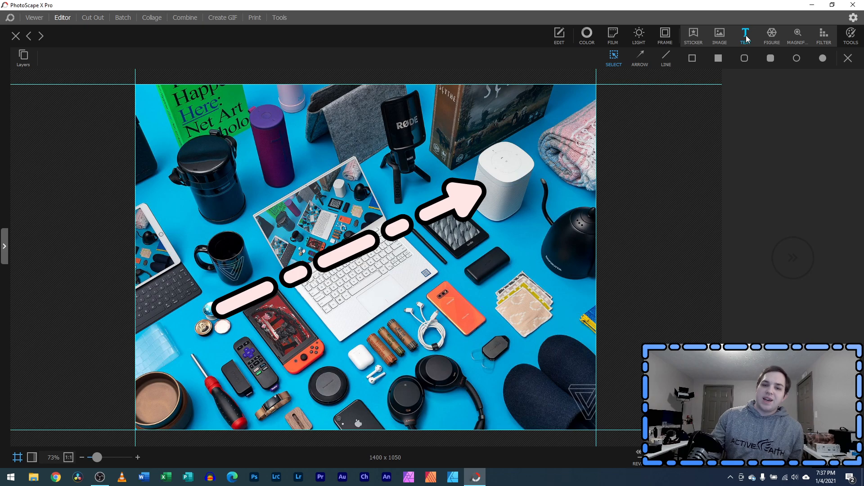
# Add the word 'Text' with a silver gradient fill and Long Shadow at distance about 41.
pyautogui.click(746, 35)
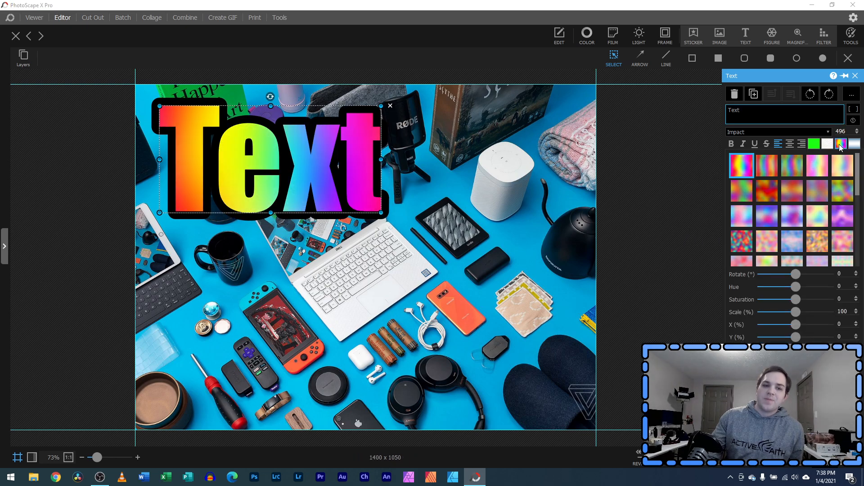
pyautogui.click(853, 144)
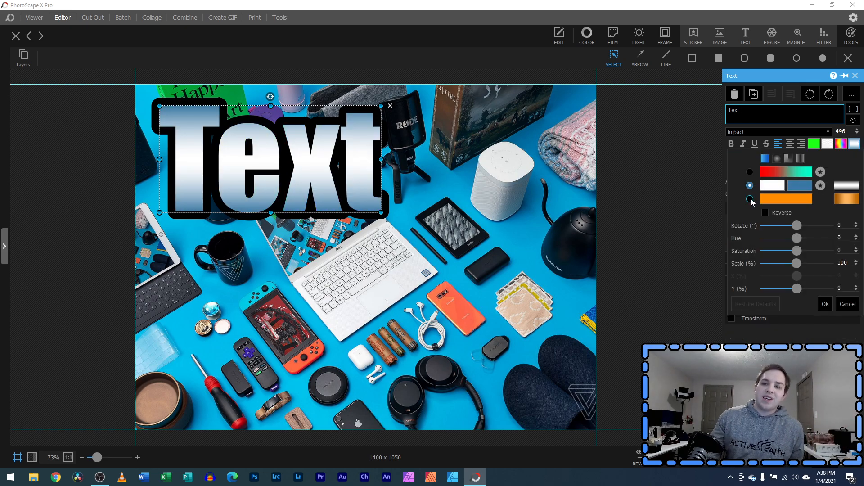
pyautogui.click(750, 199)
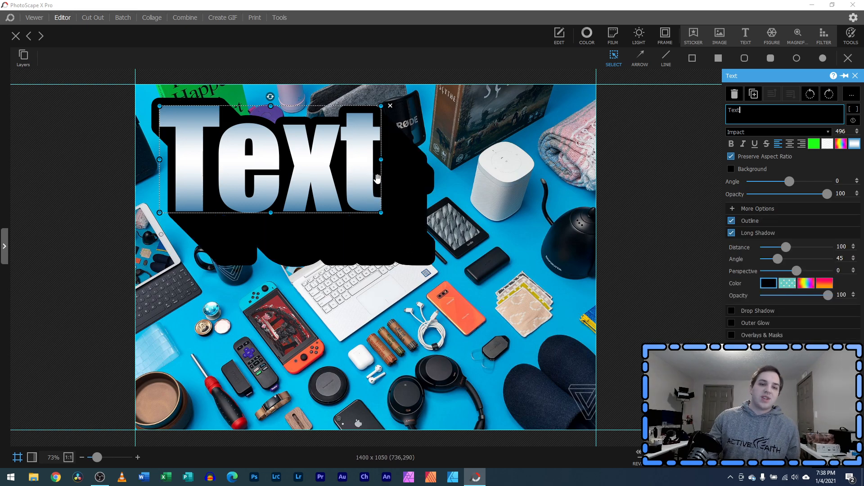
pyautogui.moveTo(785, 247); pyautogui.dragTo(827, 247)
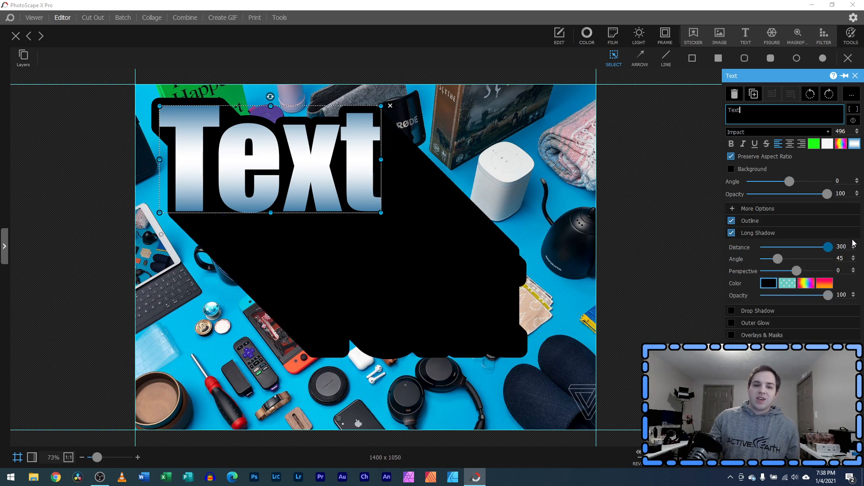
pyautogui.moveTo(827, 246); pyautogui.dragTo(772, 246)
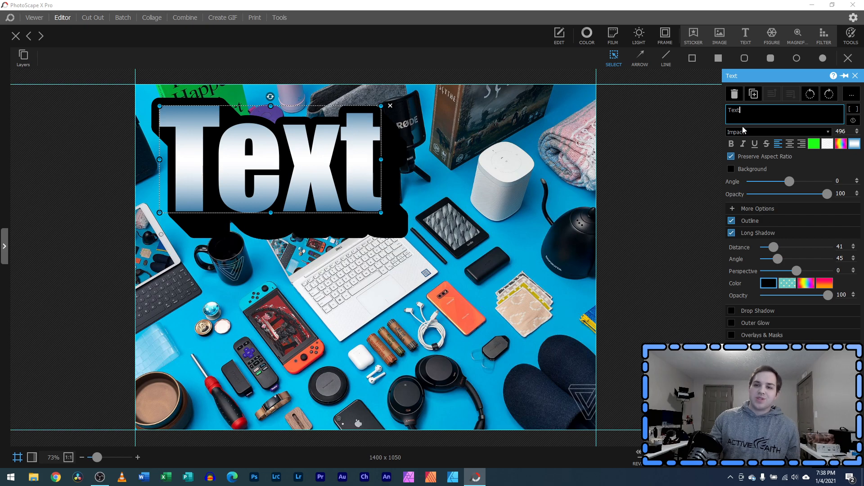
pyautogui.click(850, 34)
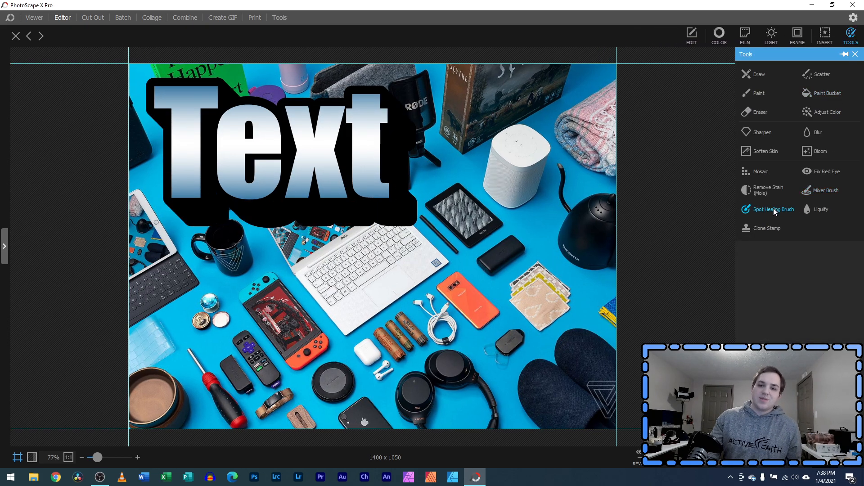
# Choose the Spot Healing Brush at size 45 and paint out the black power bank beside the Kindle.
pyautogui.click(773, 209)
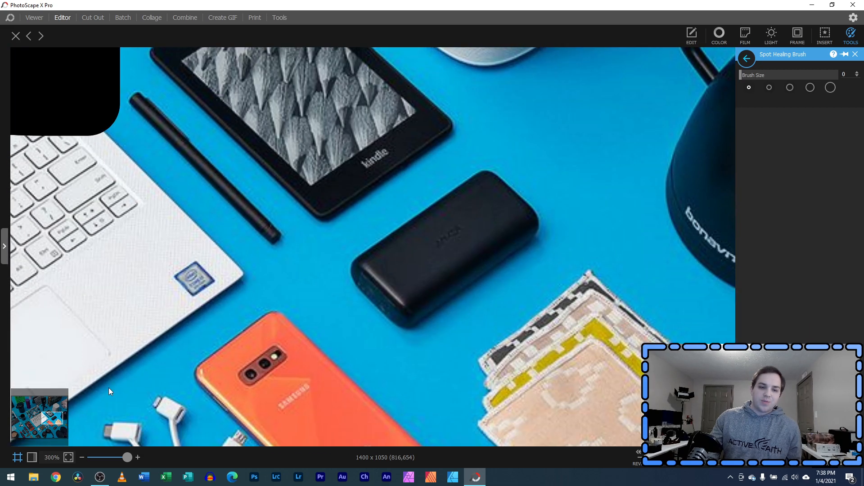
pyautogui.moveTo(750, 75); pyautogui.dragTo(810, 75)
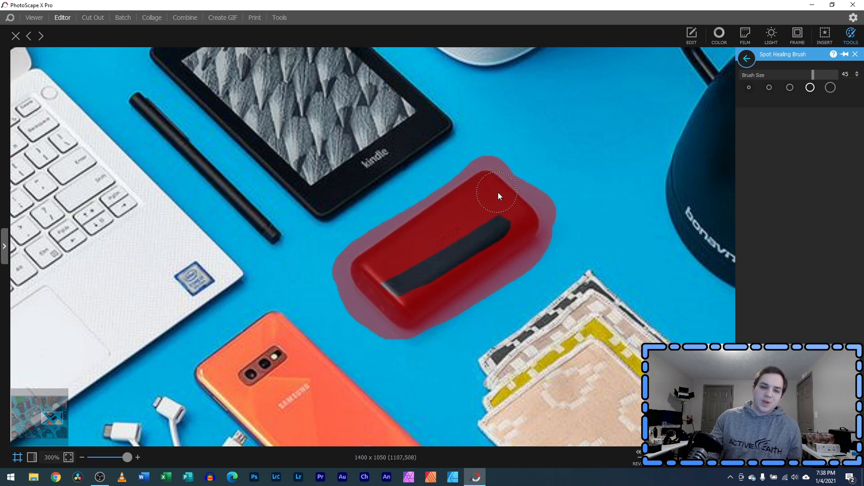
pyautogui.moveTo(496, 195); pyautogui.dragTo(415, 276)
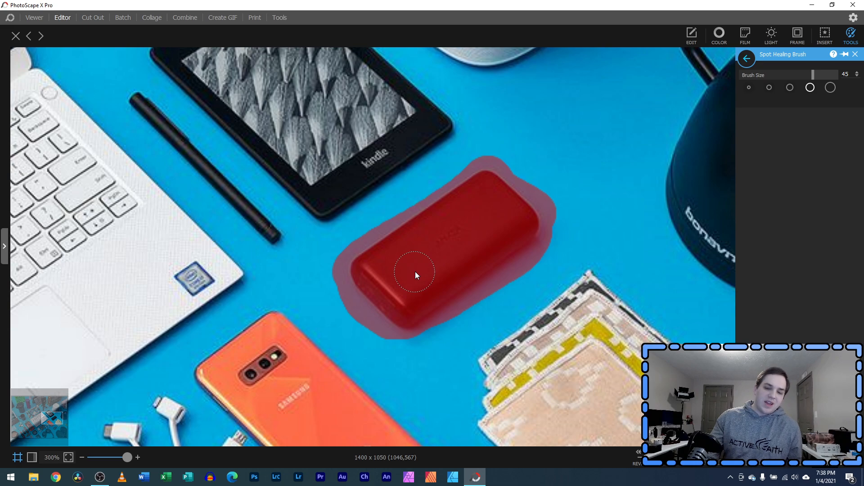
pyautogui.click(411, 295)
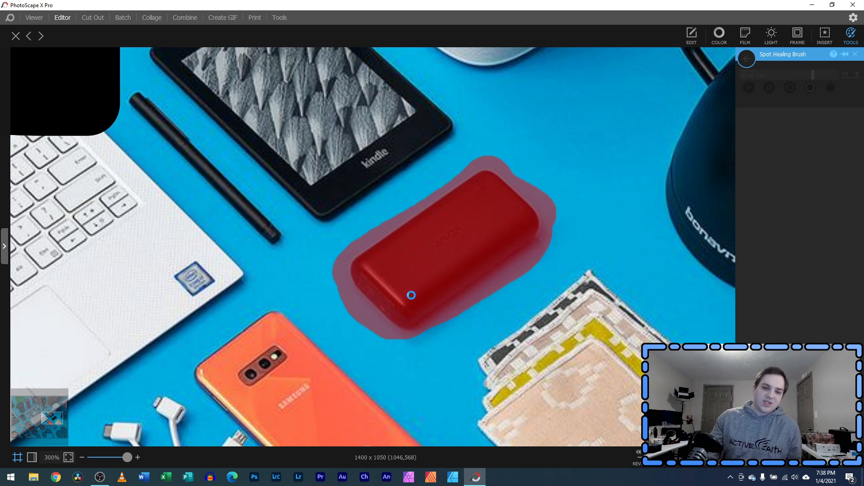
# Heal the leftover dark blotches repeatedly until only a smudged fragment remains.
pyautogui.moveTo(410, 296); pyautogui.dragTo(432, 221)
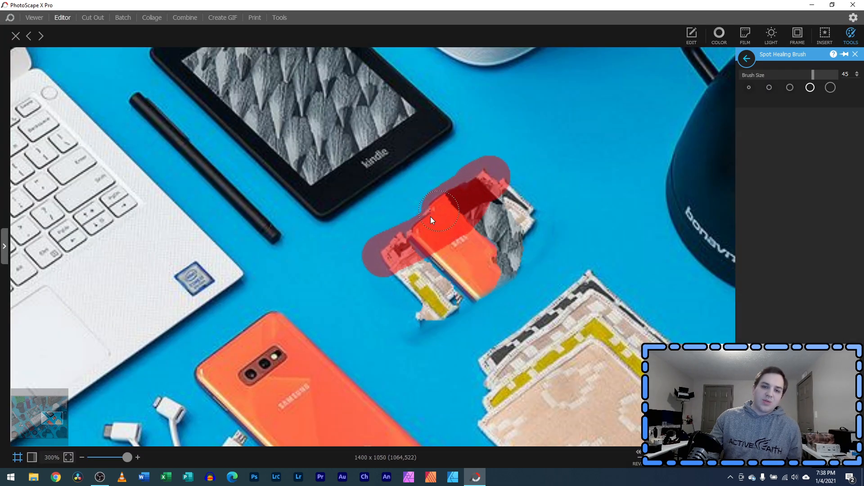
pyautogui.moveTo(433, 220); pyautogui.dragTo(405, 298)
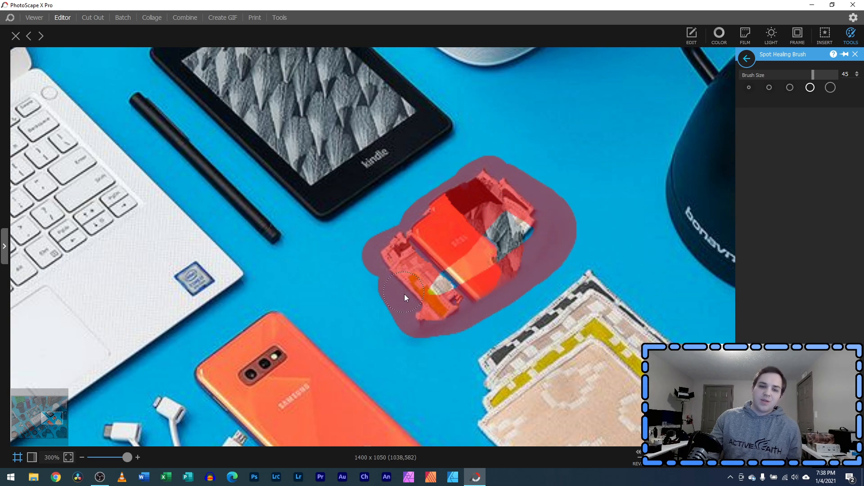
pyautogui.moveTo(405, 298); pyautogui.dragTo(482, 215)
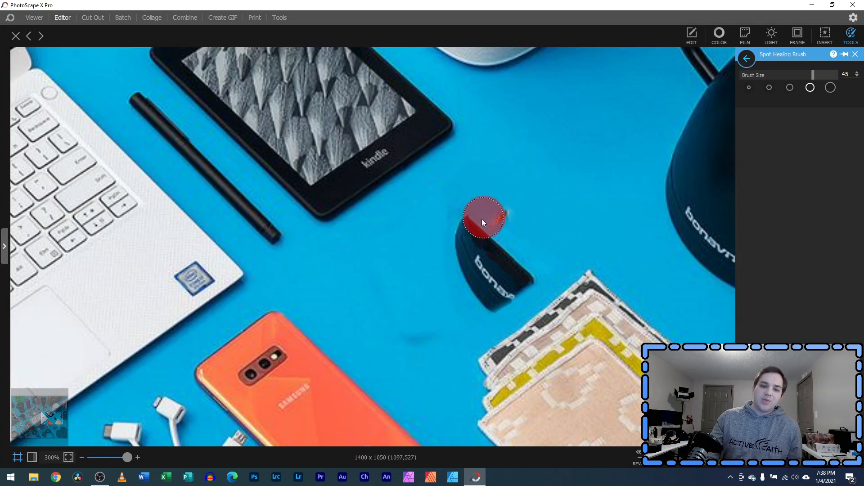
pyautogui.moveTo(484, 217); pyautogui.dragTo(520, 277)
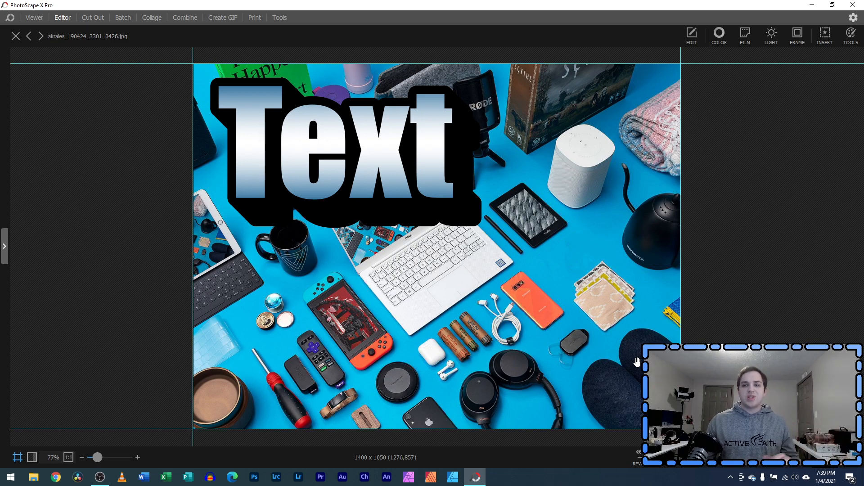
# Pass through Tools and Color back to the Light Leaks presets for the retouched photo.
pyautogui.click(851, 34)
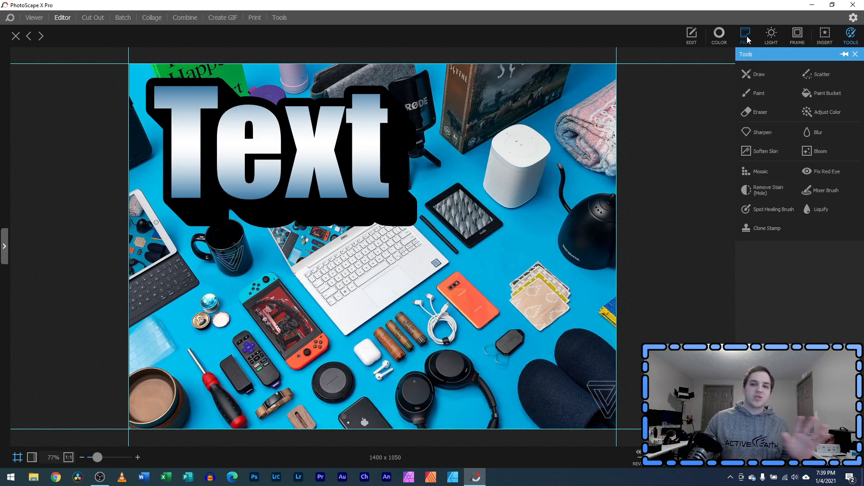
pyautogui.click(770, 36)
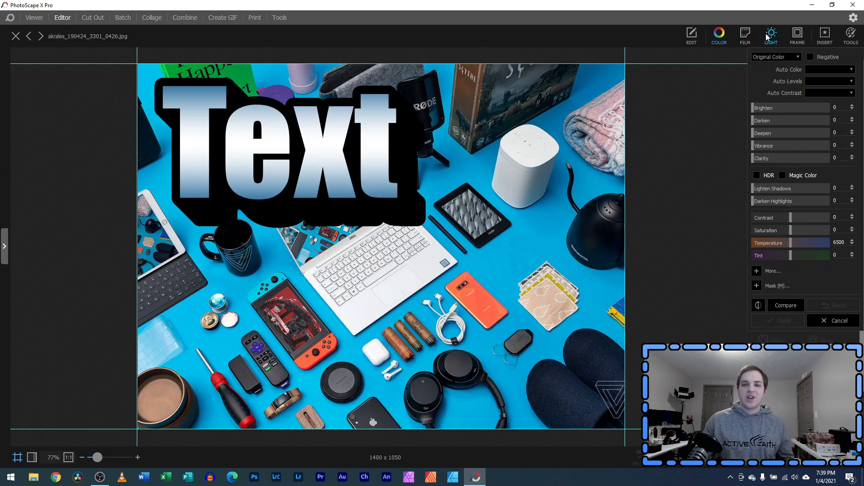
pyautogui.click(745, 34)
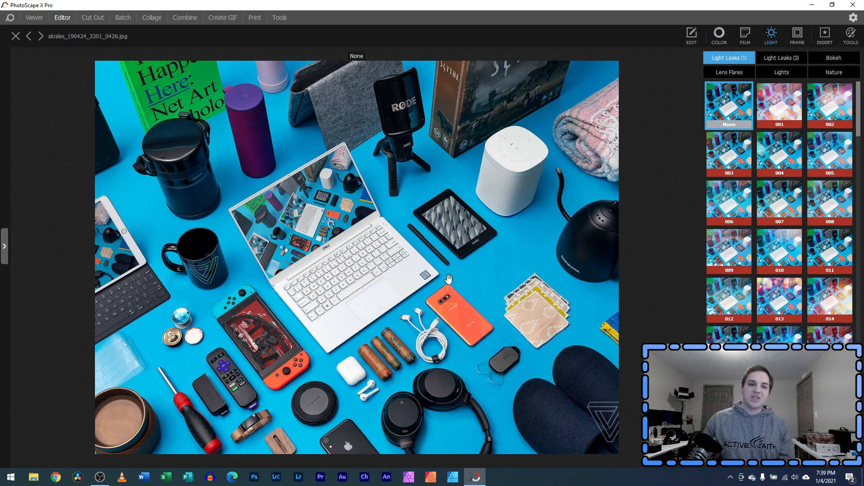
pyautogui.moveTo(411, 259)
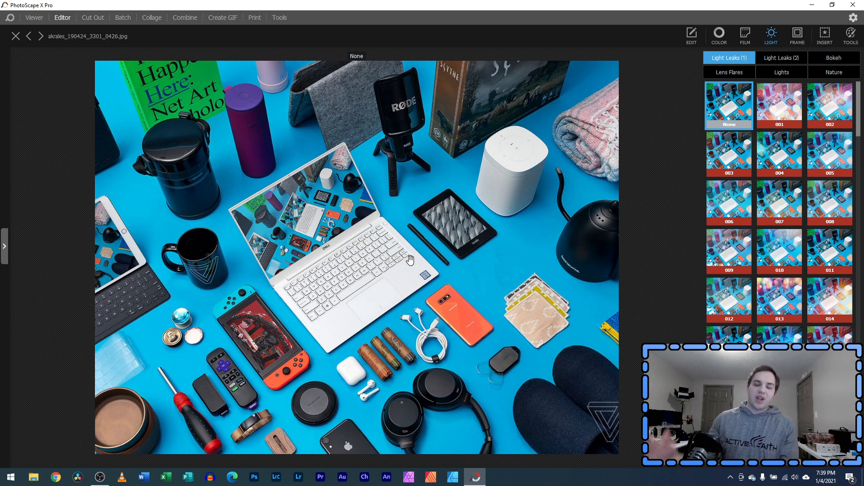